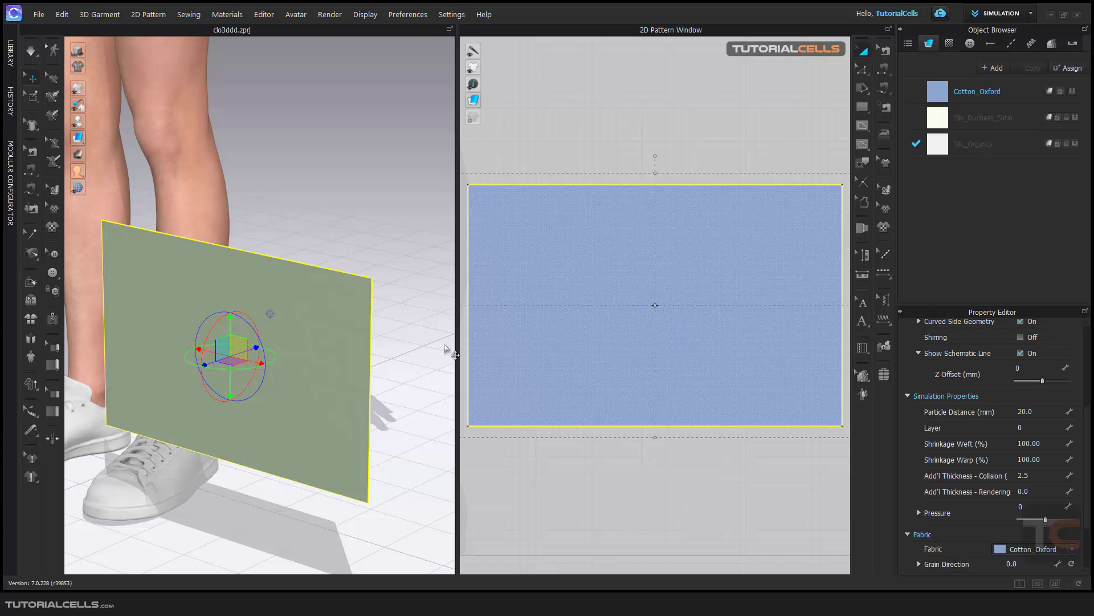
mouse_move(1081, 418)
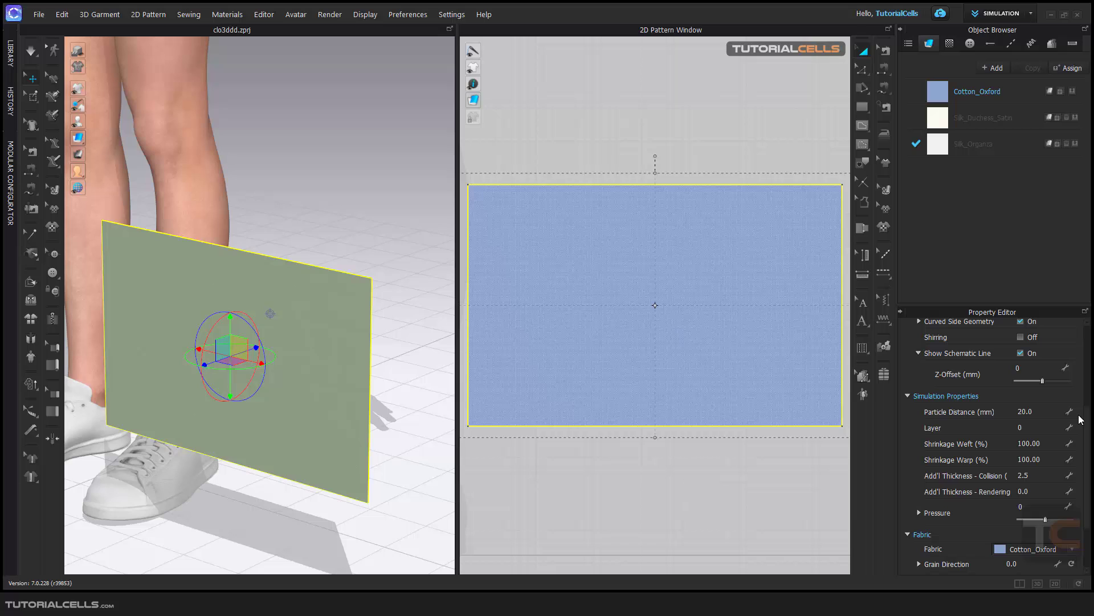
- Hide the 3D transform gizmo on the rectangle via Preferences > Gizmo
scroll(up, 3)
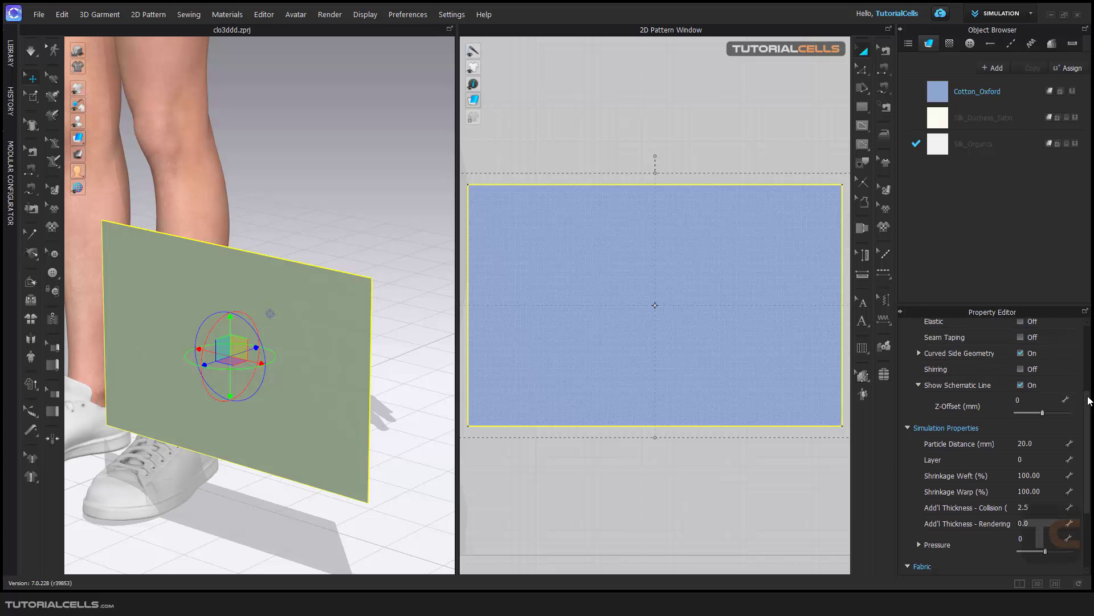
scroll(down, 3)
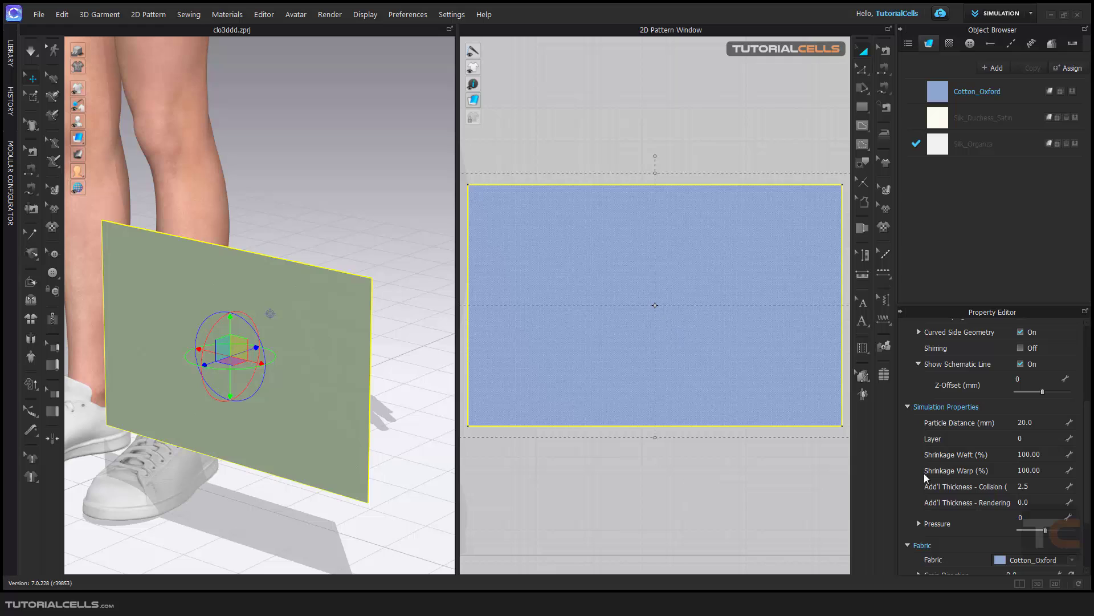
mouse_move(953, 461)
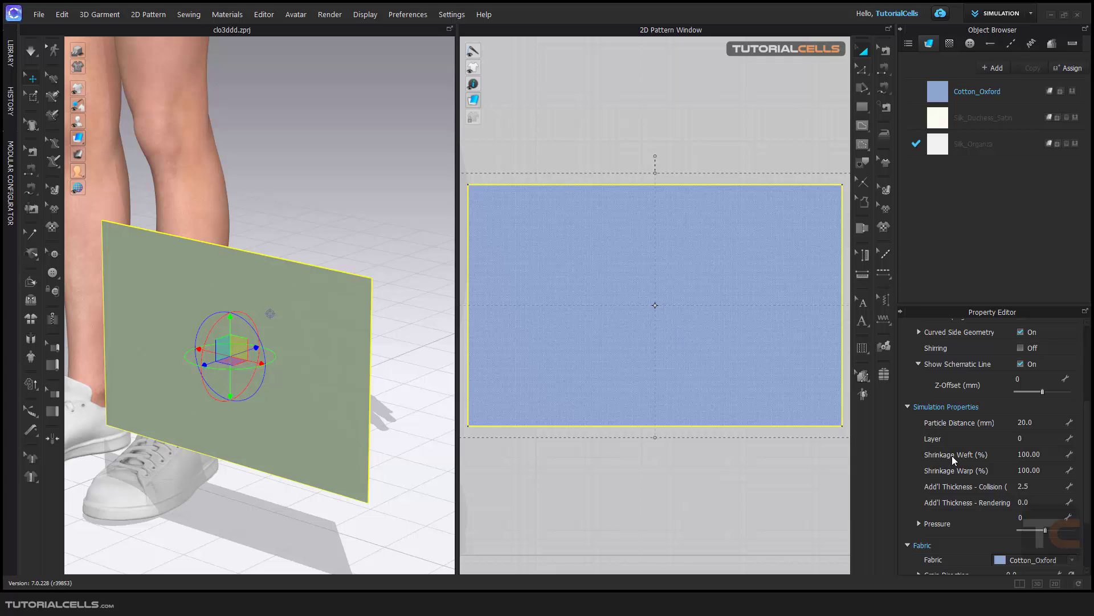
mouse_move(953, 473)
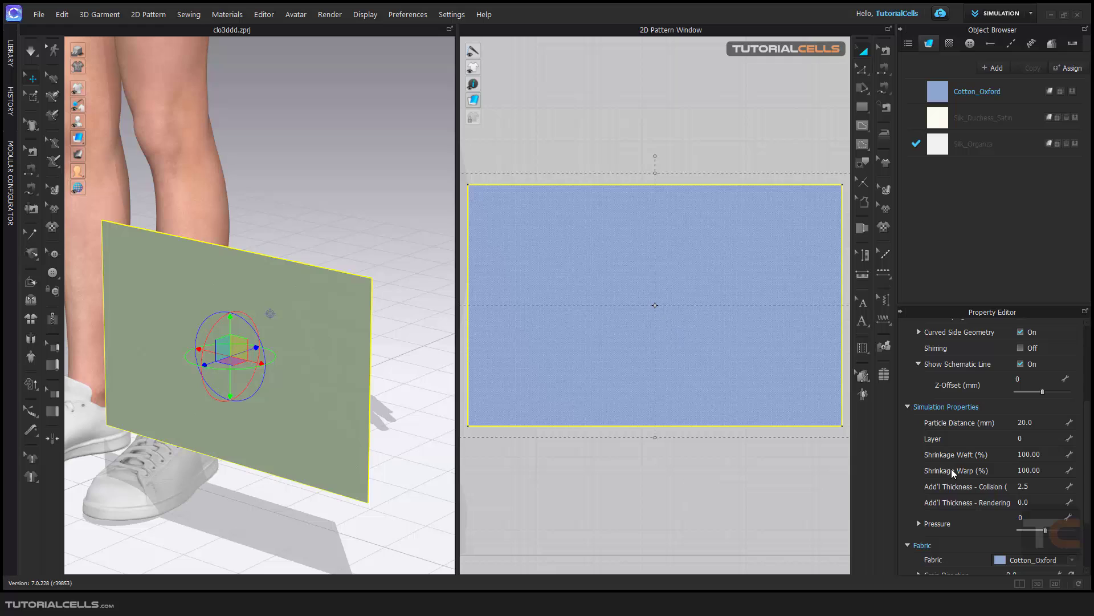
mouse_move(960, 466)
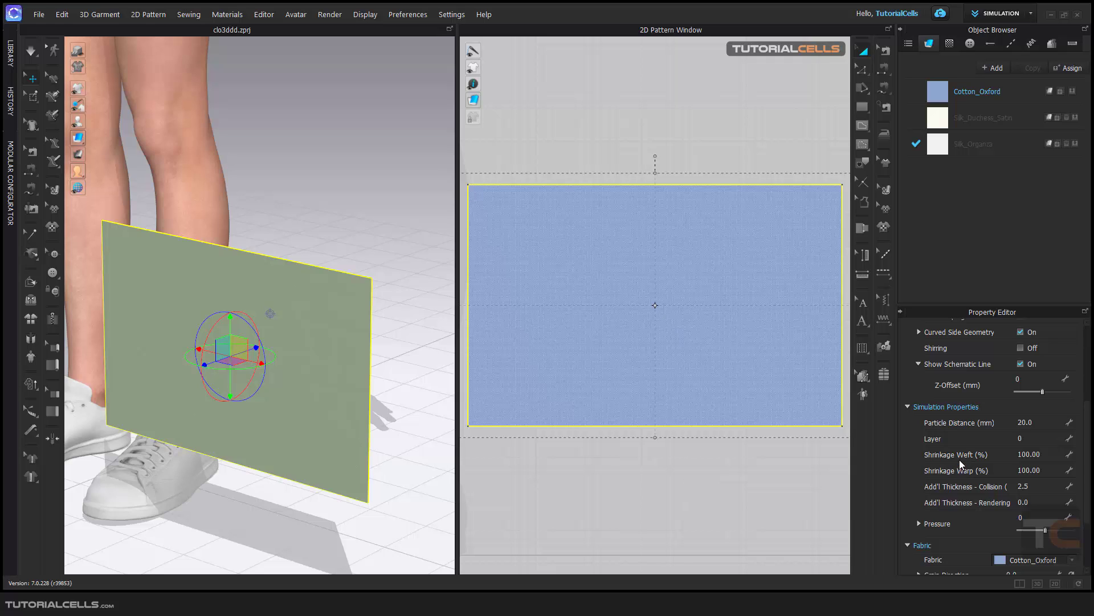
mouse_move(946, 462)
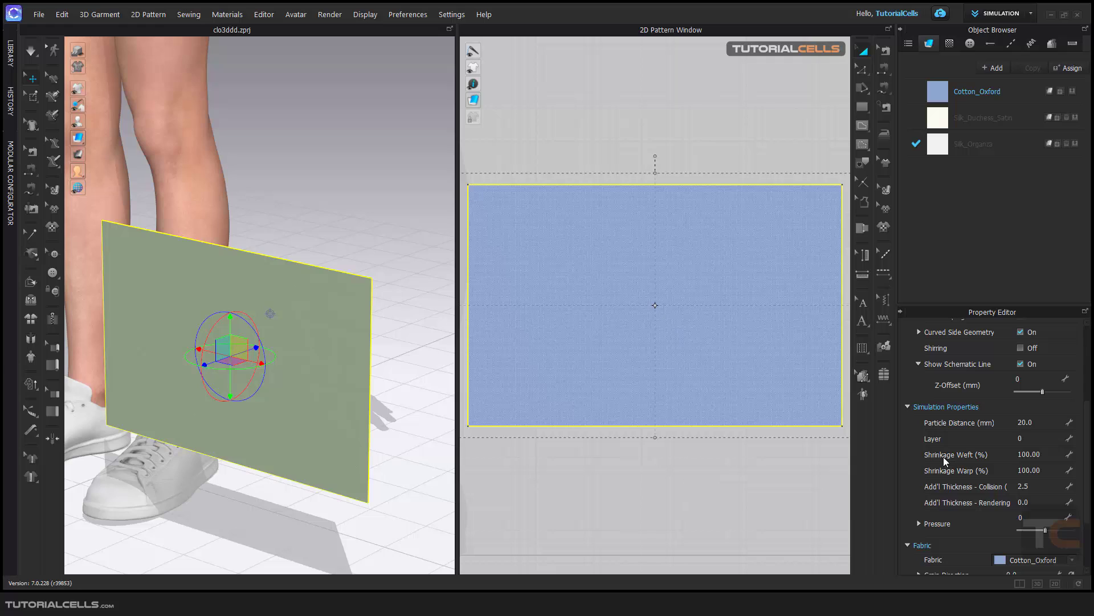
mouse_move(969, 462)
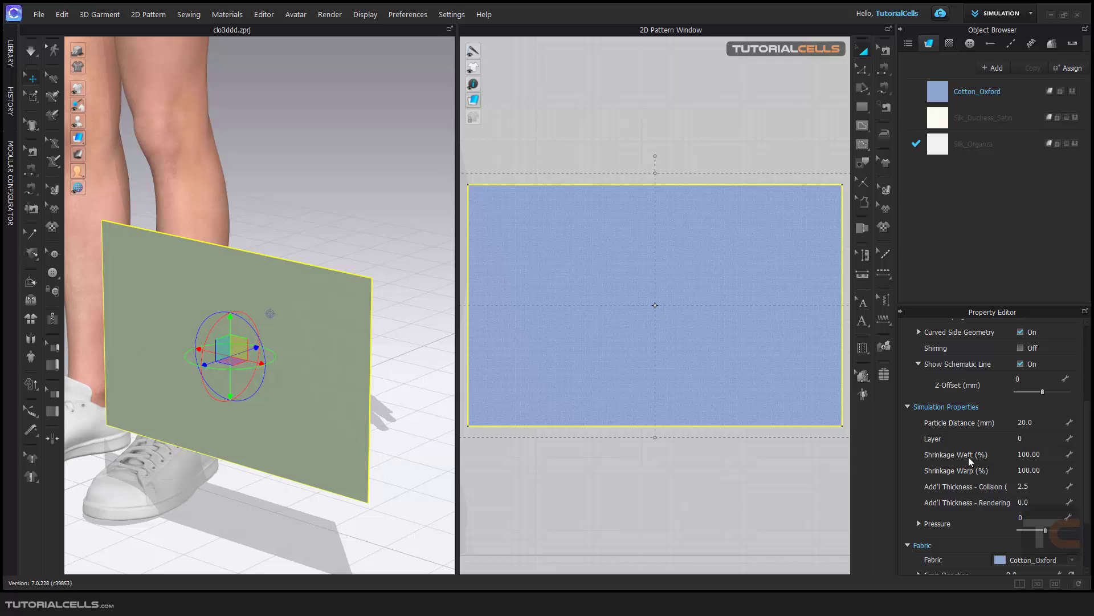
mouse_move(968, 479)
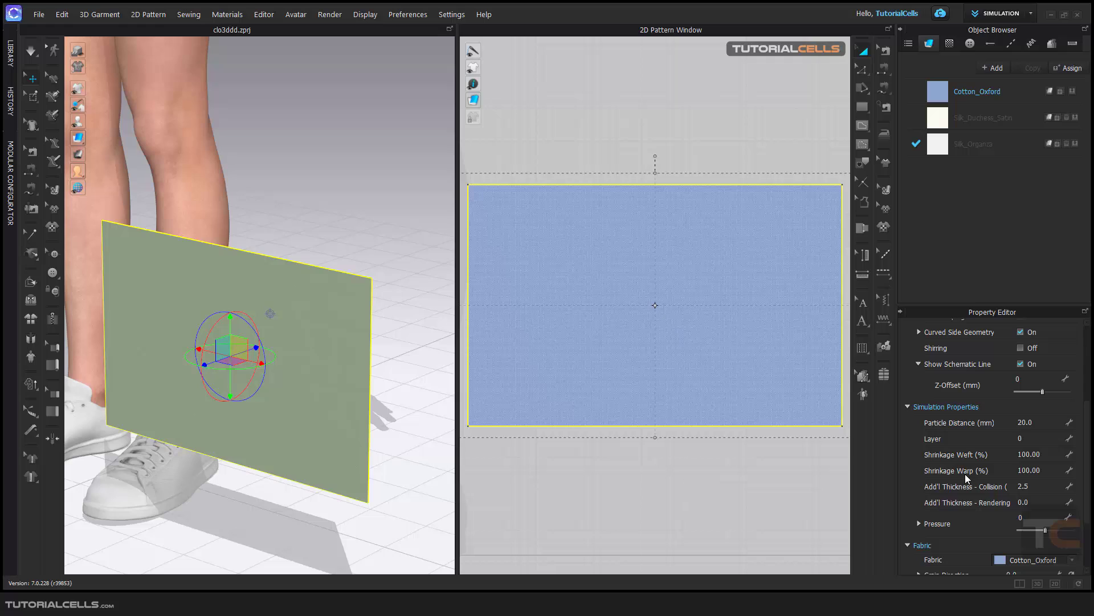
mouse_move(961, 473)
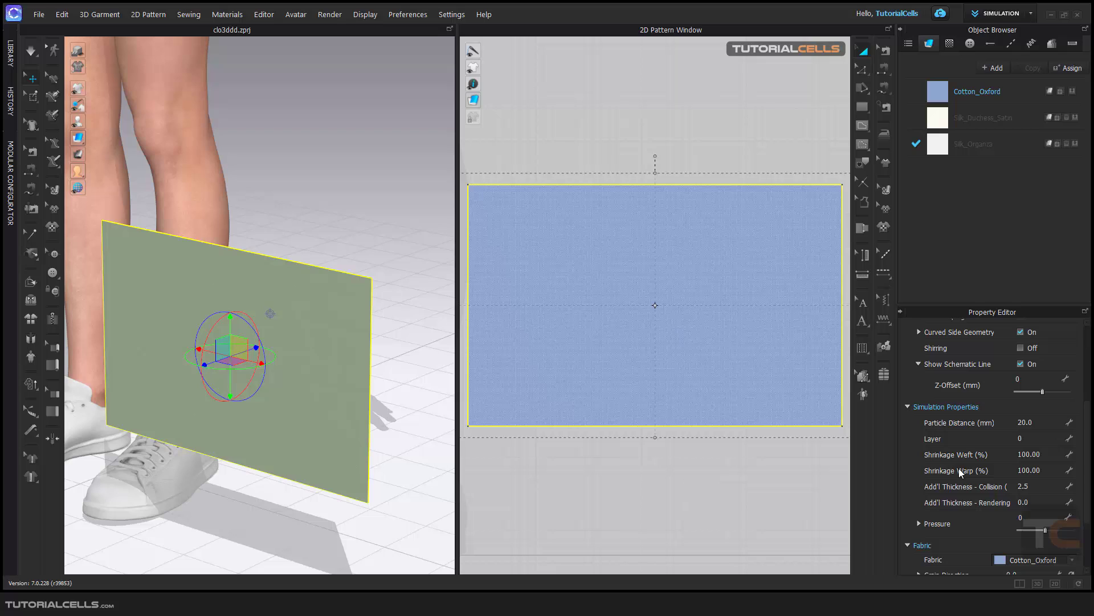
mouse_move(654, 445)
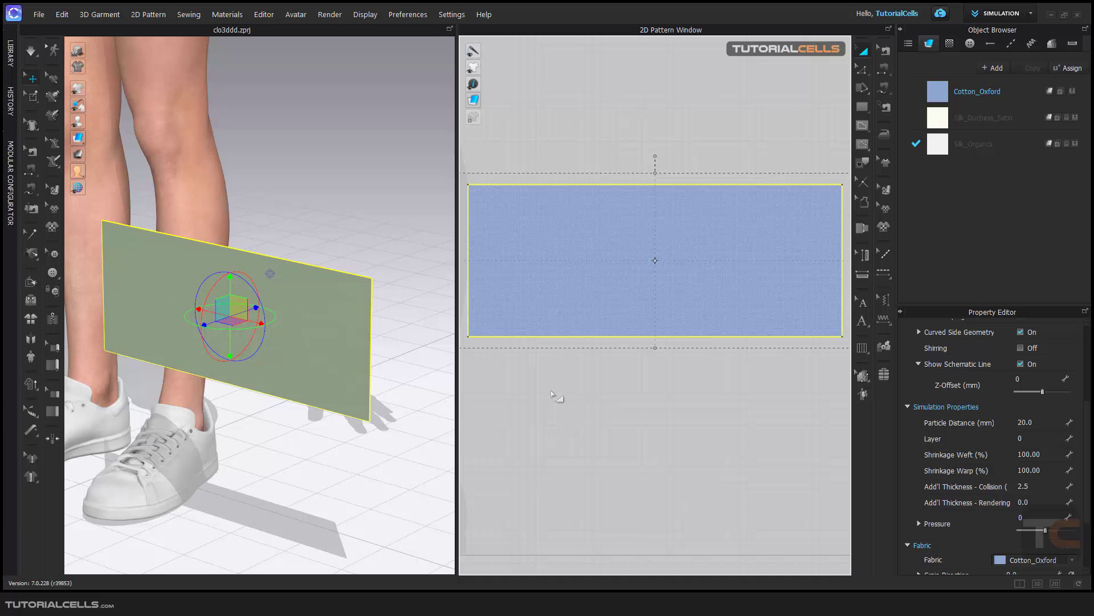
click(408, 14)
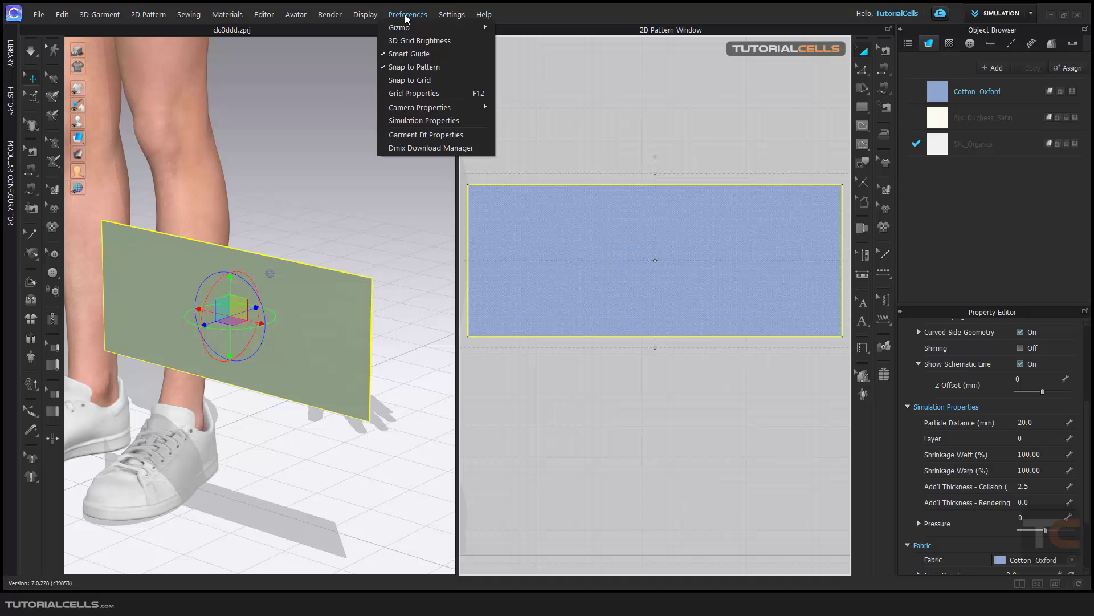
click(423, 120)
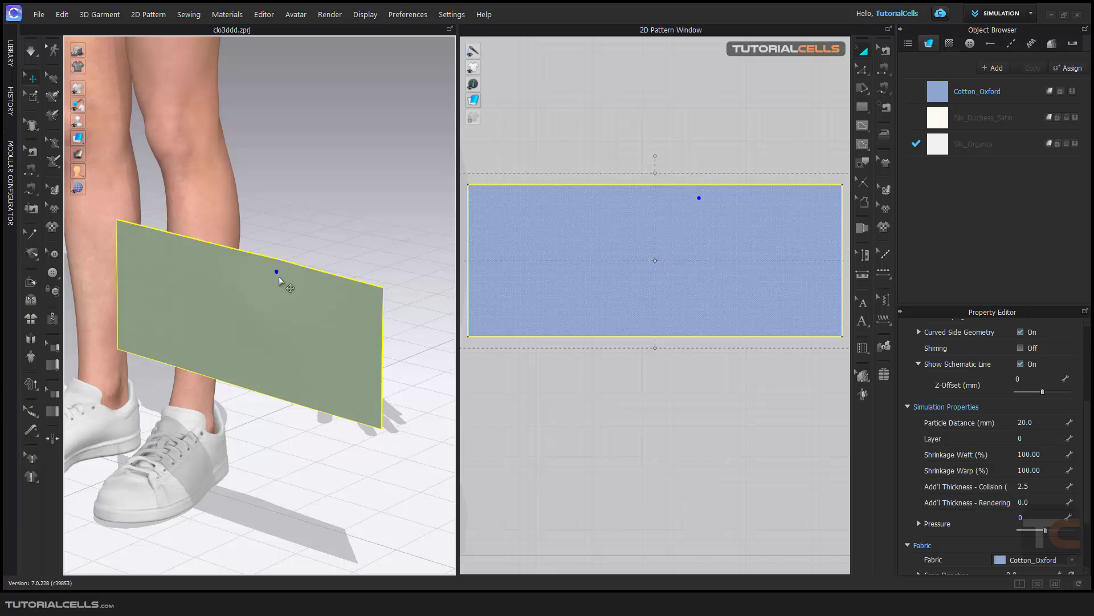
mouse_move(1003, 461)
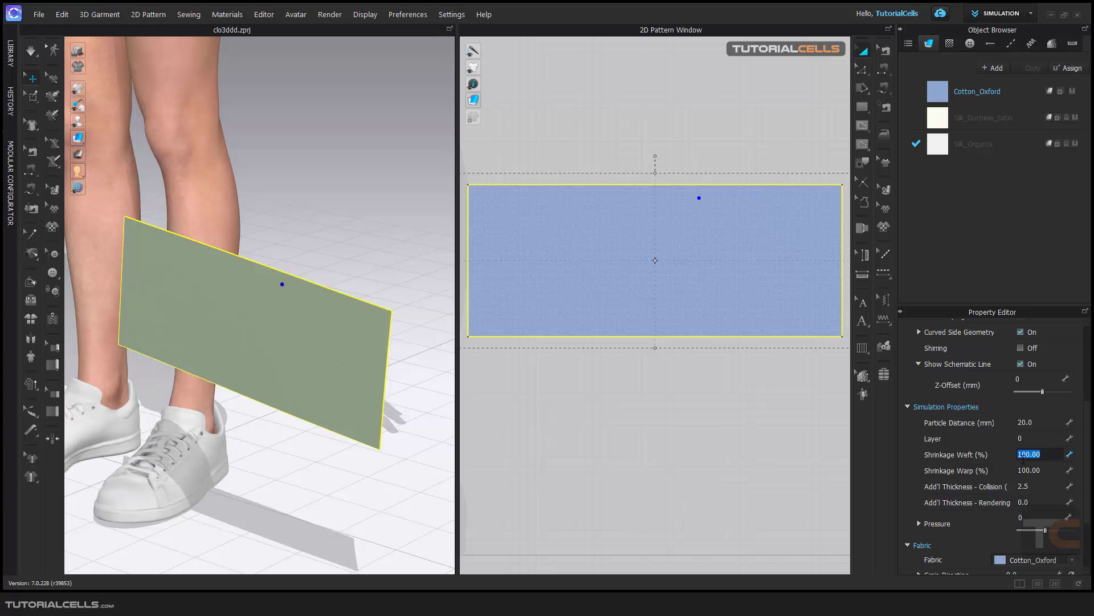
- Set Shrinkage Weft to 150 and run the simulation briefly to widen the fabric
text(150)
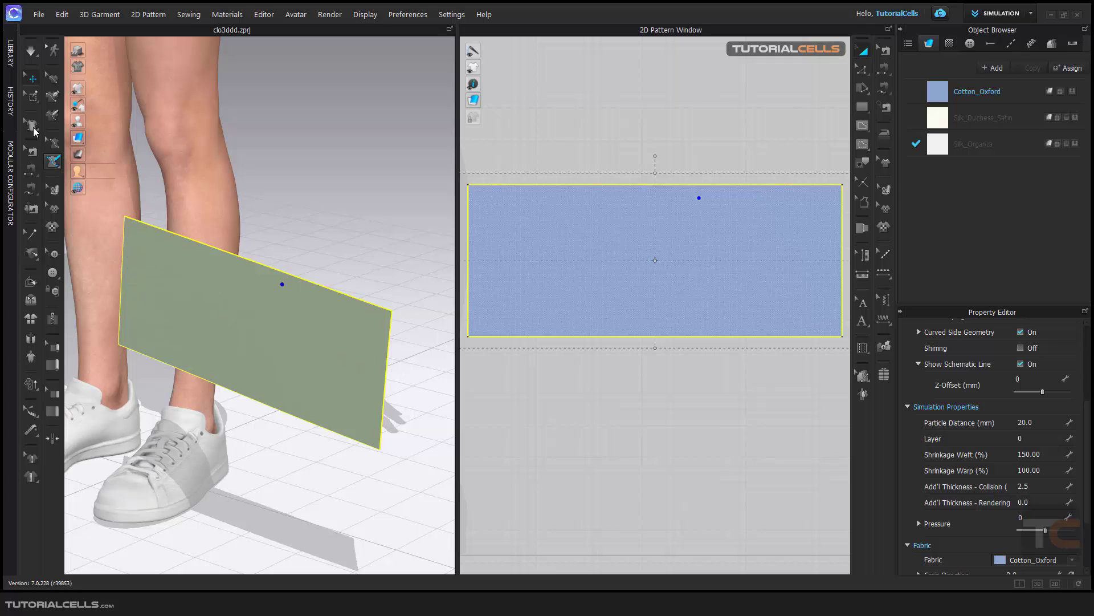
mouse_move(175, 233)
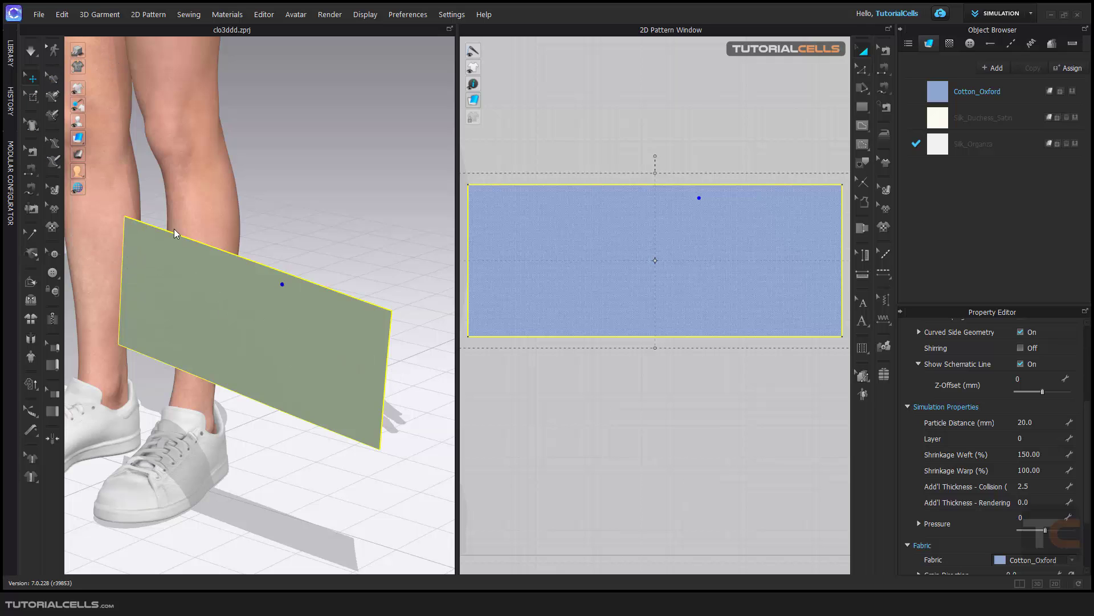
mouse_move(338, 359)
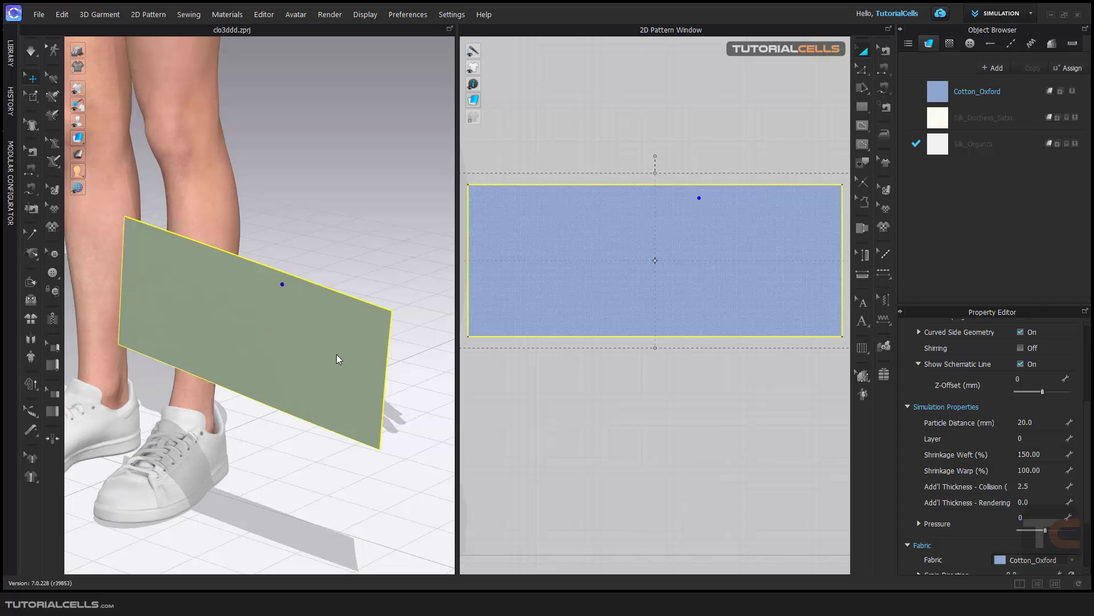
click(316, 261)
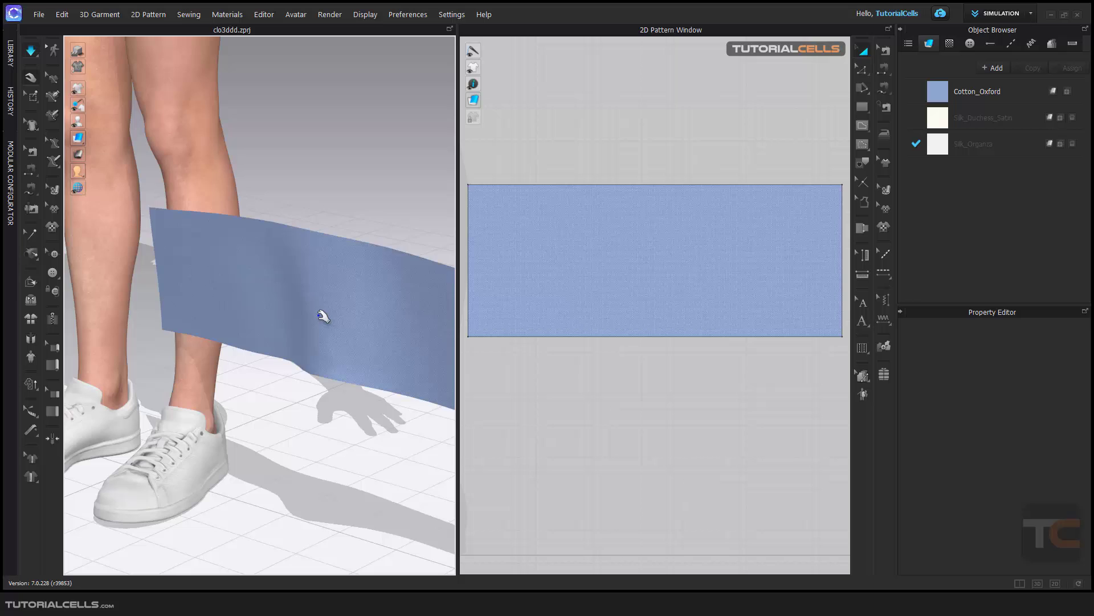
click(306, 309)
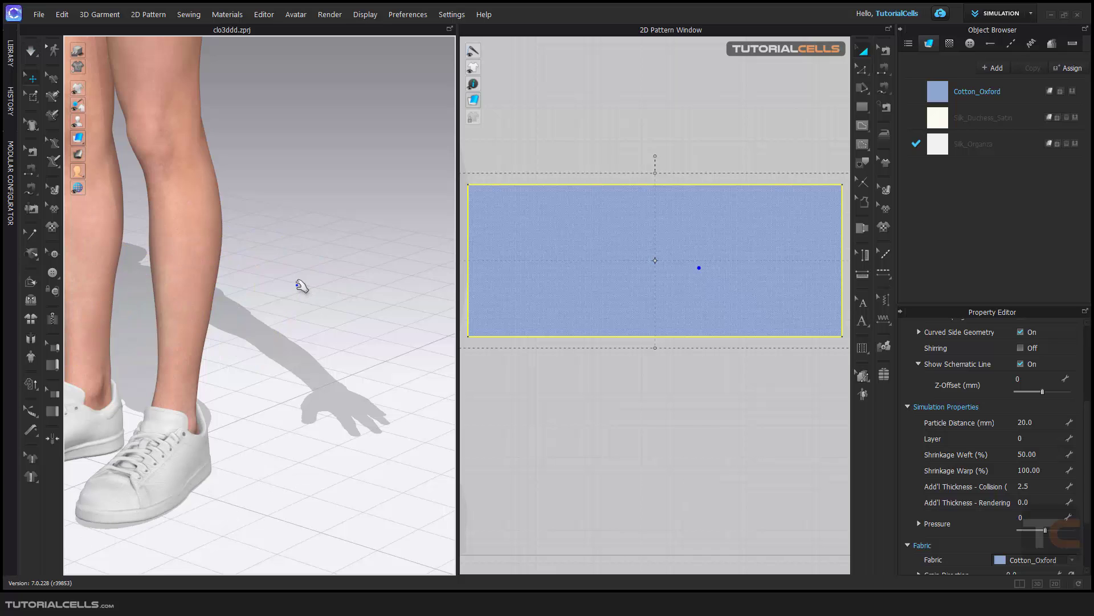
- Return the rectangle's Shrinkage Weft to 100, matching Warp
double_click(1027, 453)
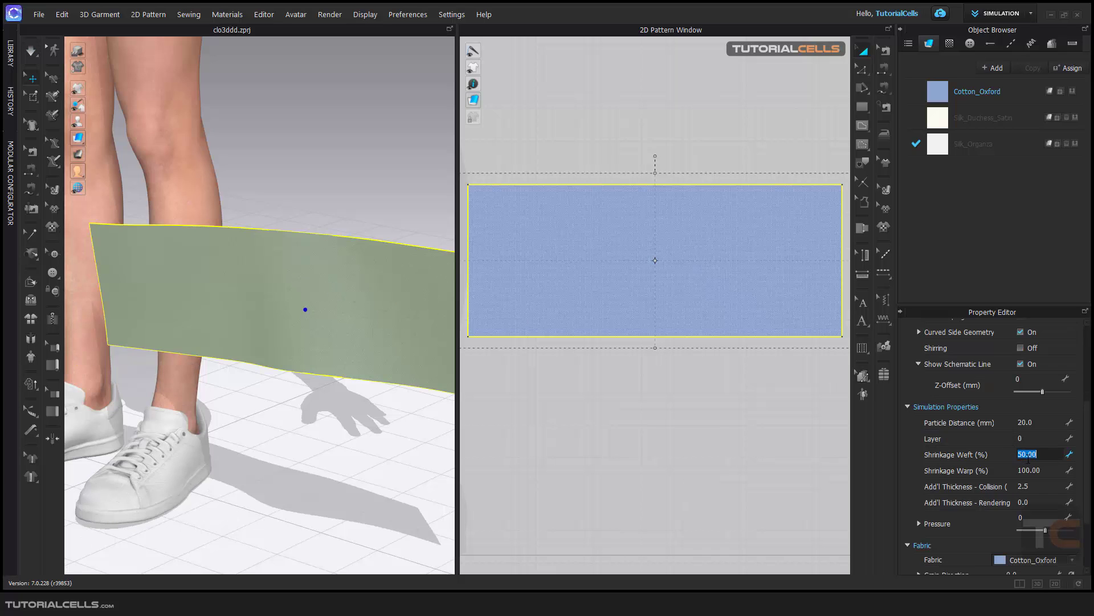
text(100)
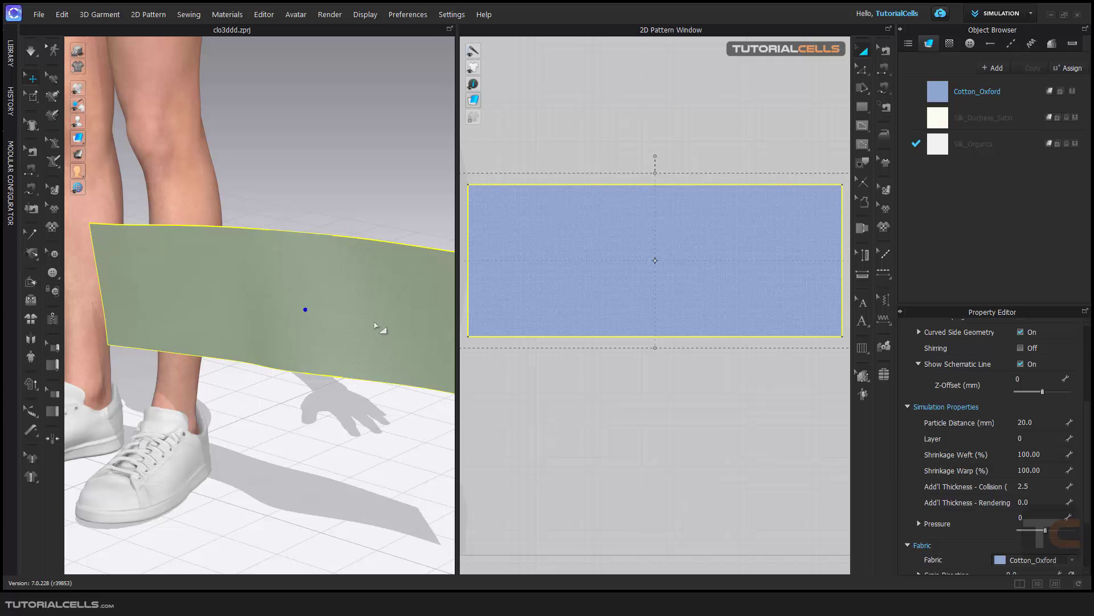
mouse_move(969, 490)
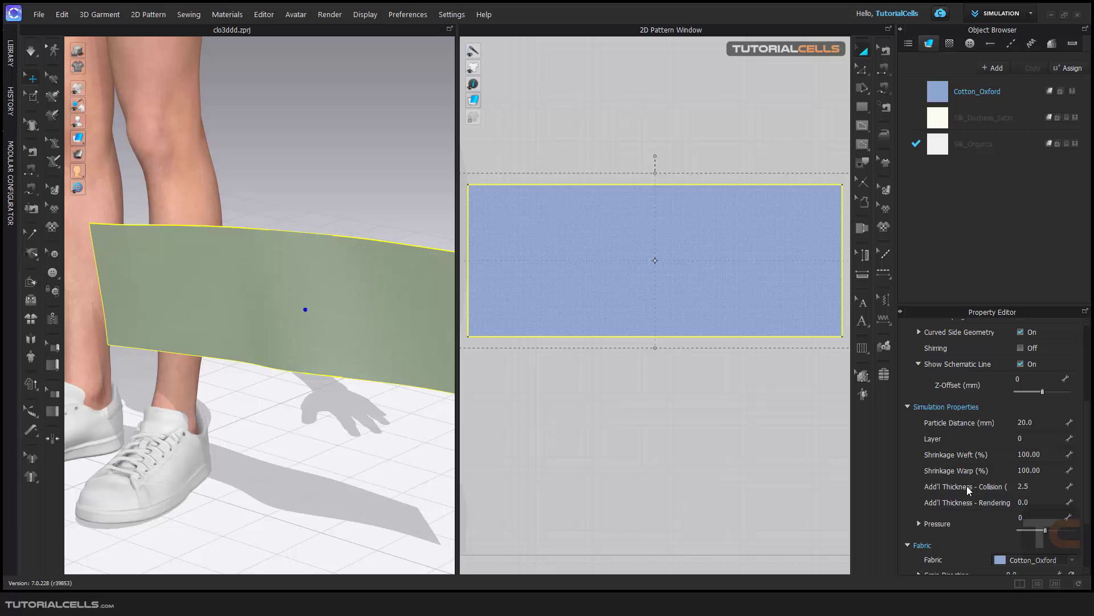
- Try Shrinkage Warp at 150.00 then 80.00 to compare lengthwise expansion and tightening
double_click(1040, 470)
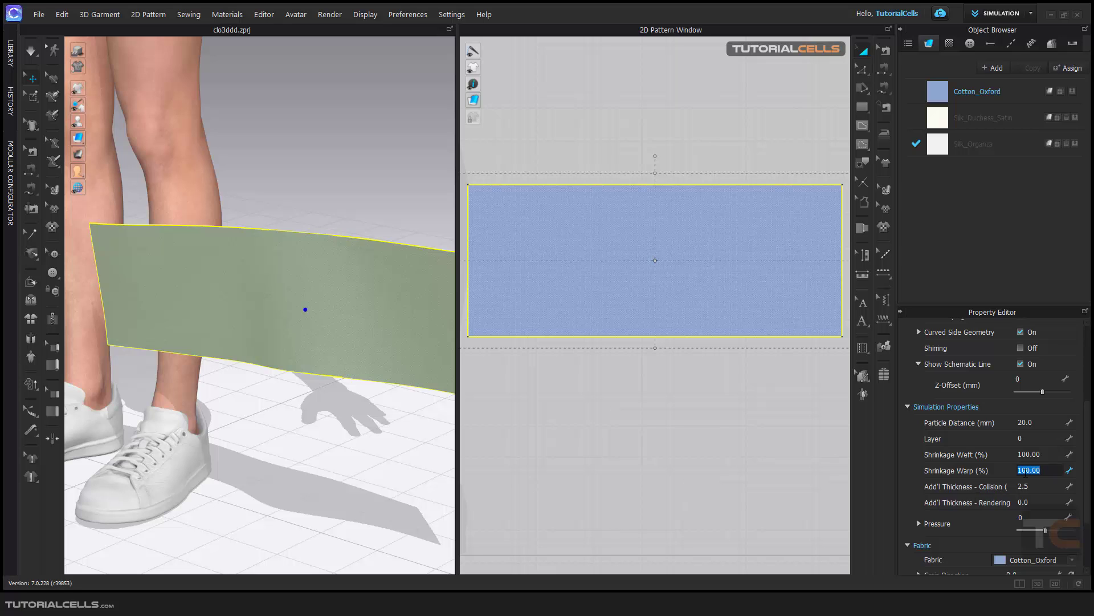
text(150.00)
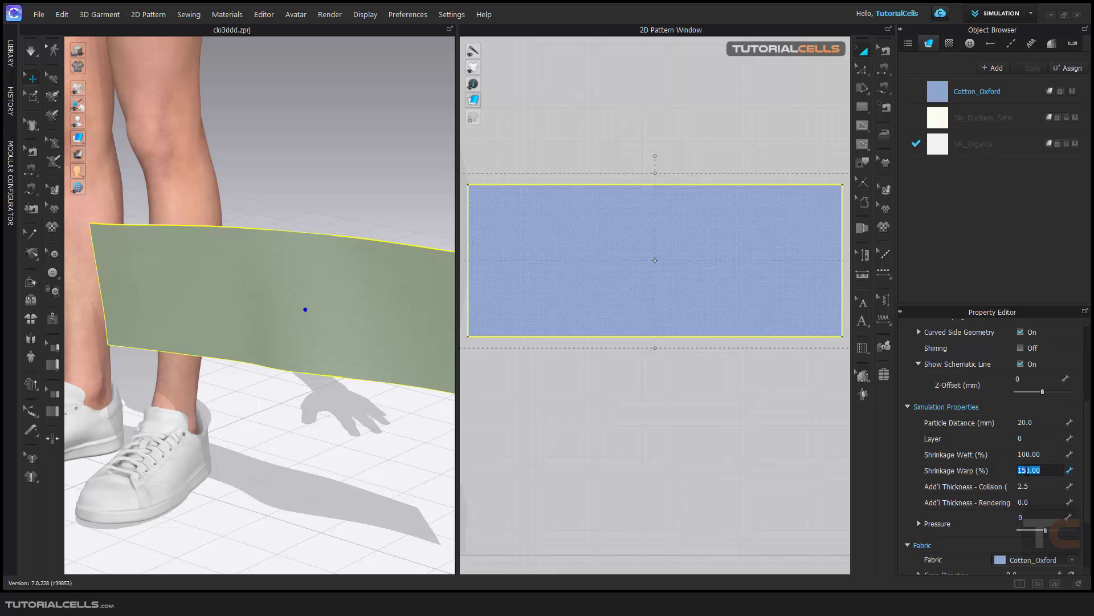
text(80.00)
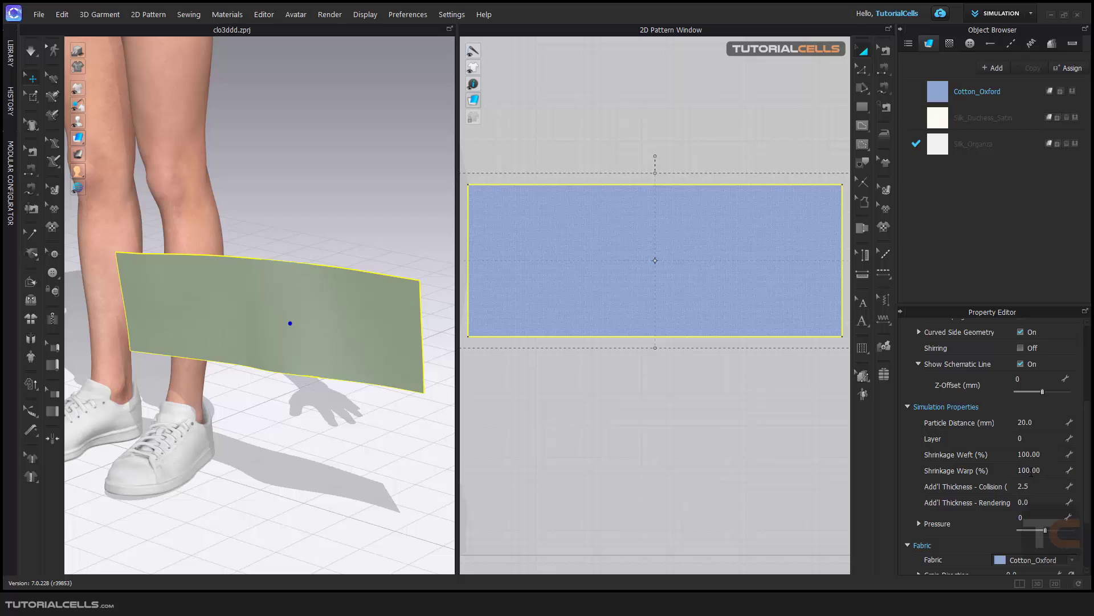
mouse_move(313, 328)
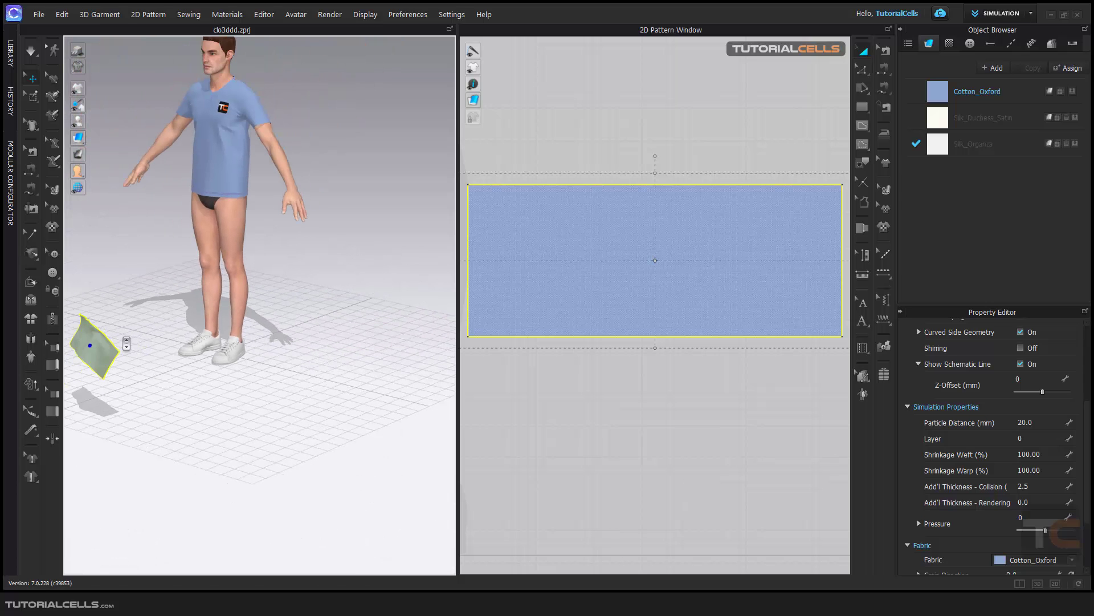
- Reset the pattern in the 3D window so it hangs flat beside the avatar's shoes
right_click(89, 344)
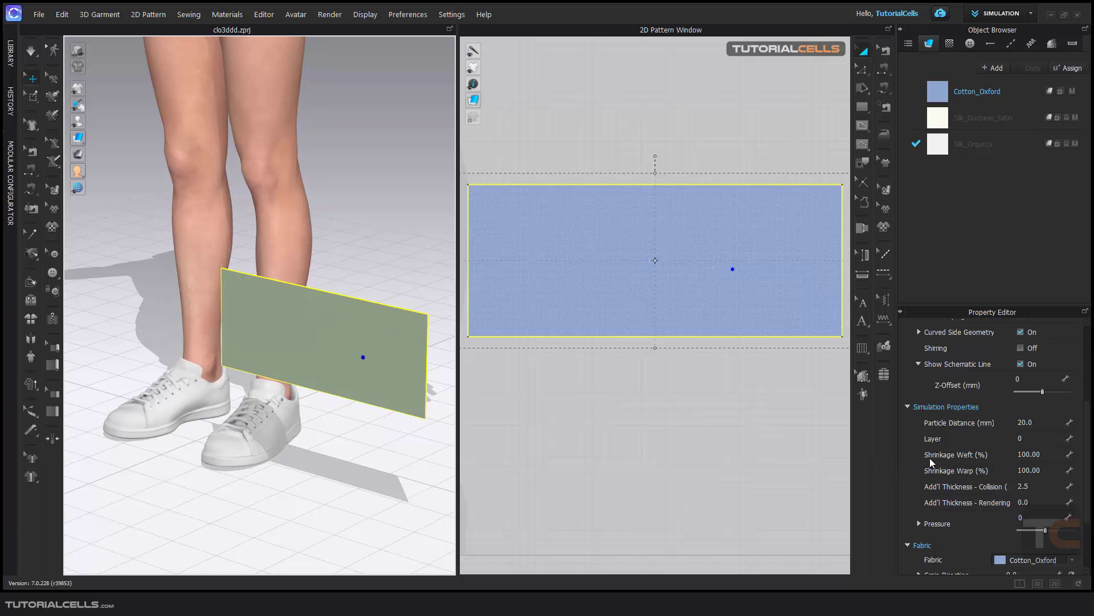
mouse_move(964, 462)
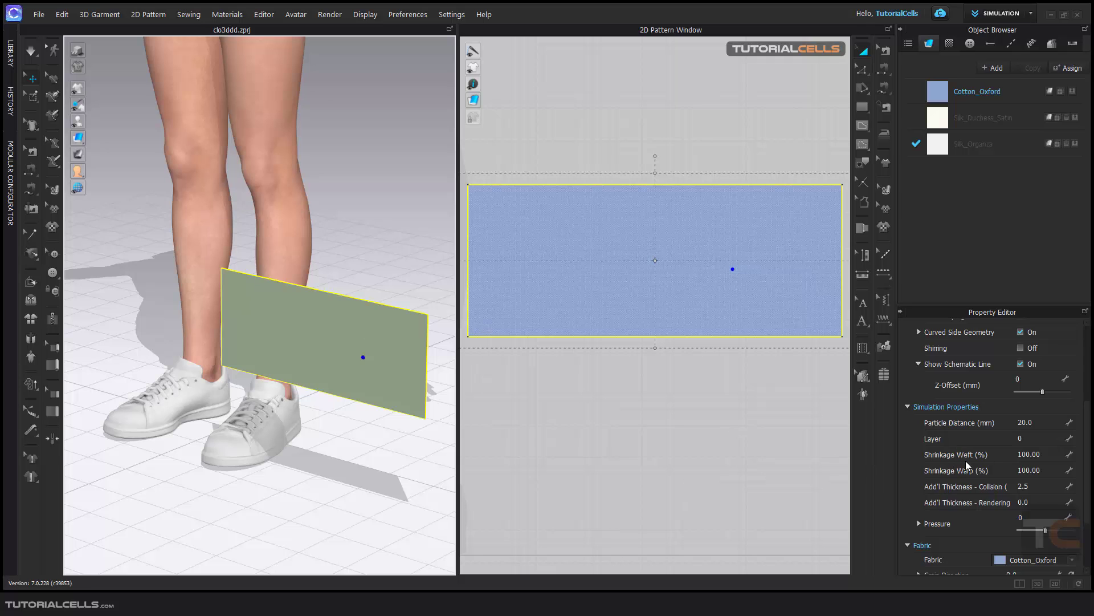
mouse_move(962, 480)
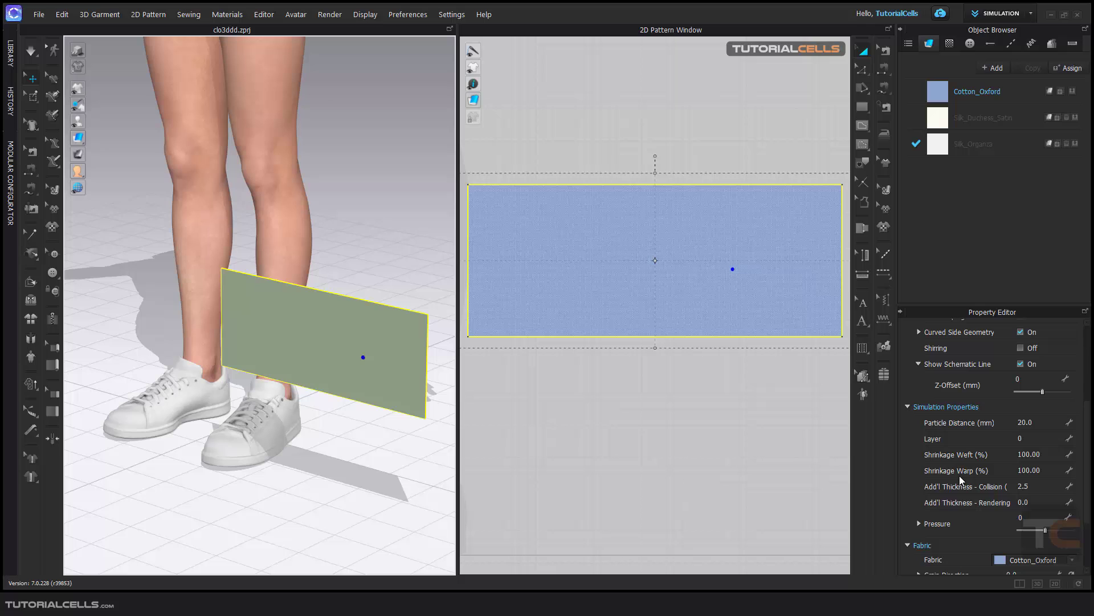